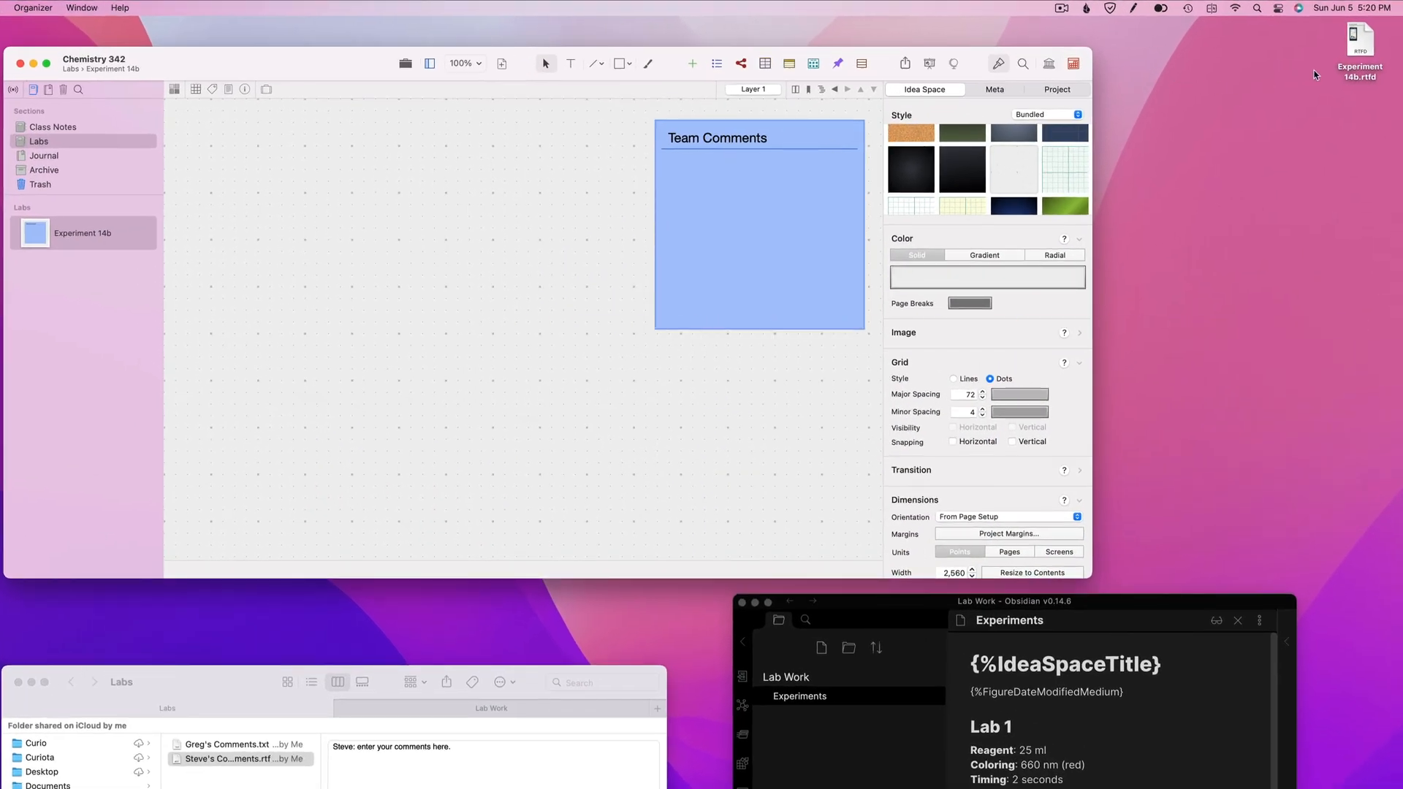
- Drag Experiment 14b.rtfd from the desktop onto the Chemistry 342 idea space beside Team Comments
drag(1359, 42, 393, 152)
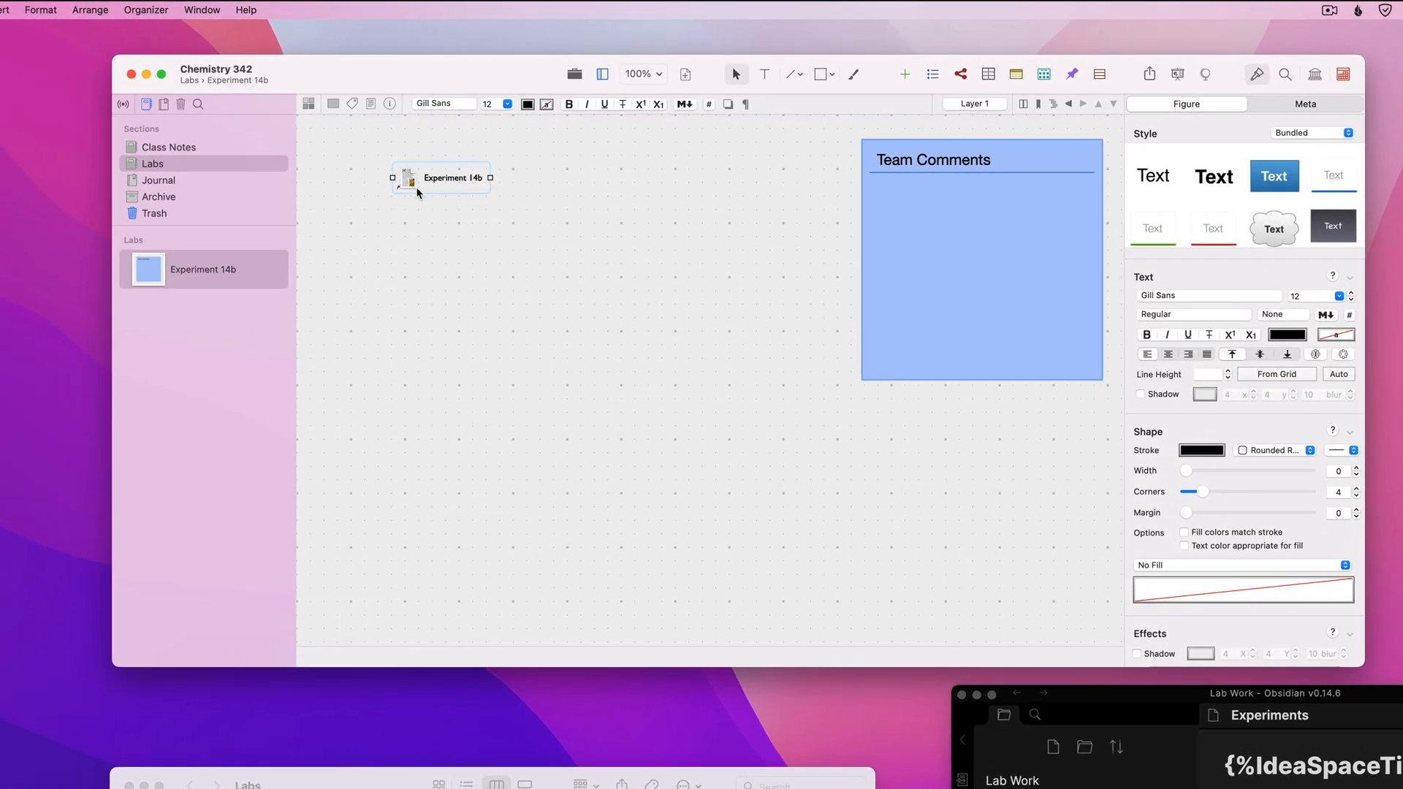
mouse_move(436, 188)
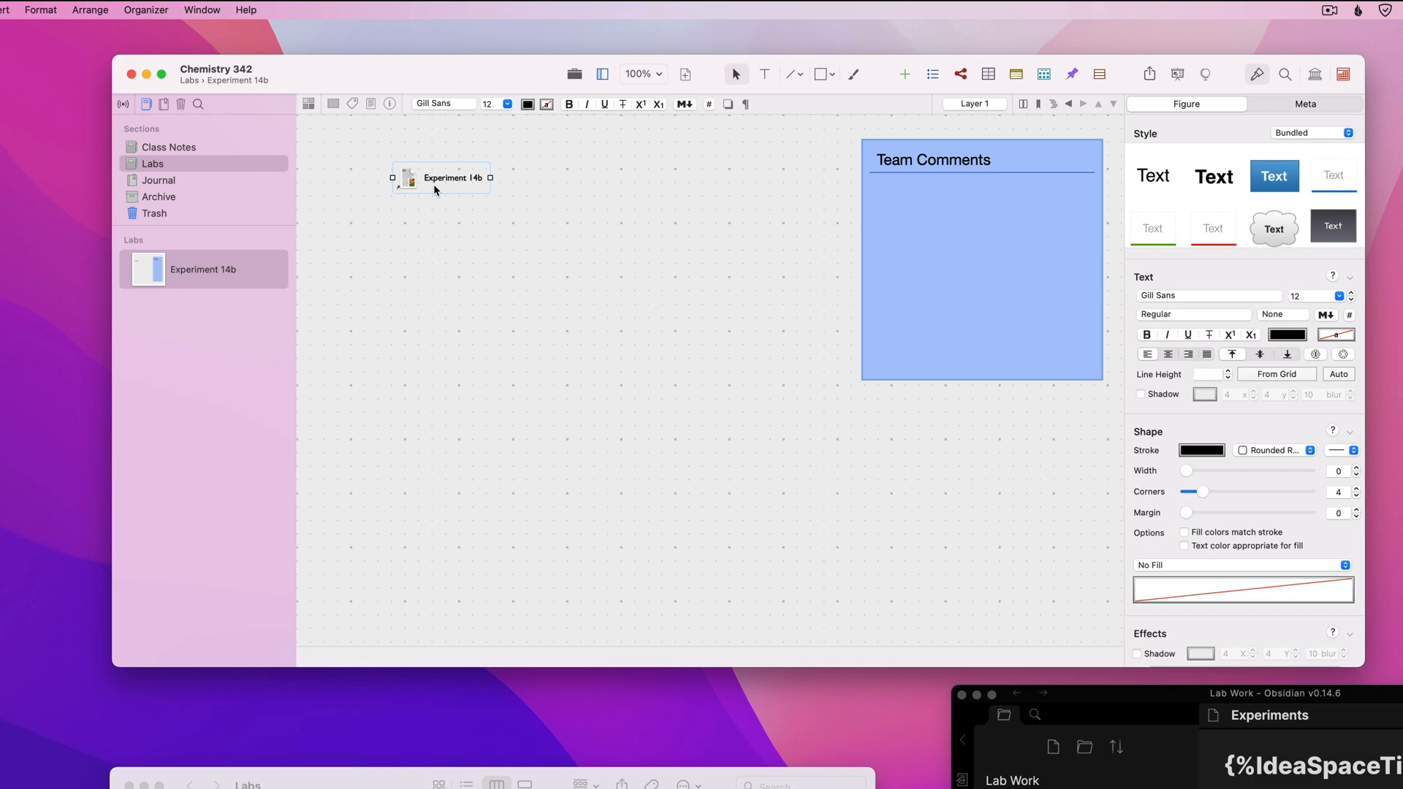
- Show the Experiment 14b file figure as a text figure, revealing the Colorimetric Fe Analysis content
right_click(437, 189)
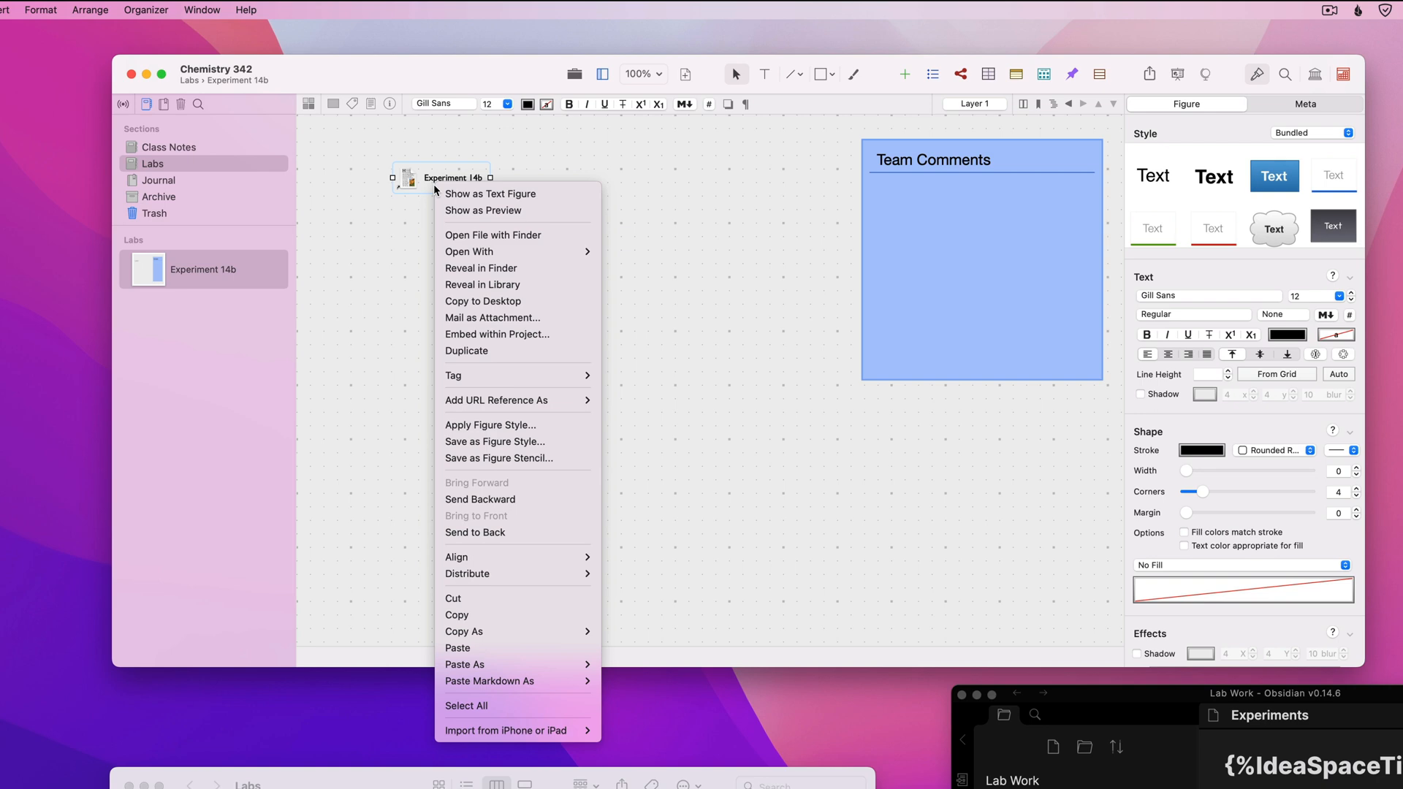
mouse_move(478, 193)
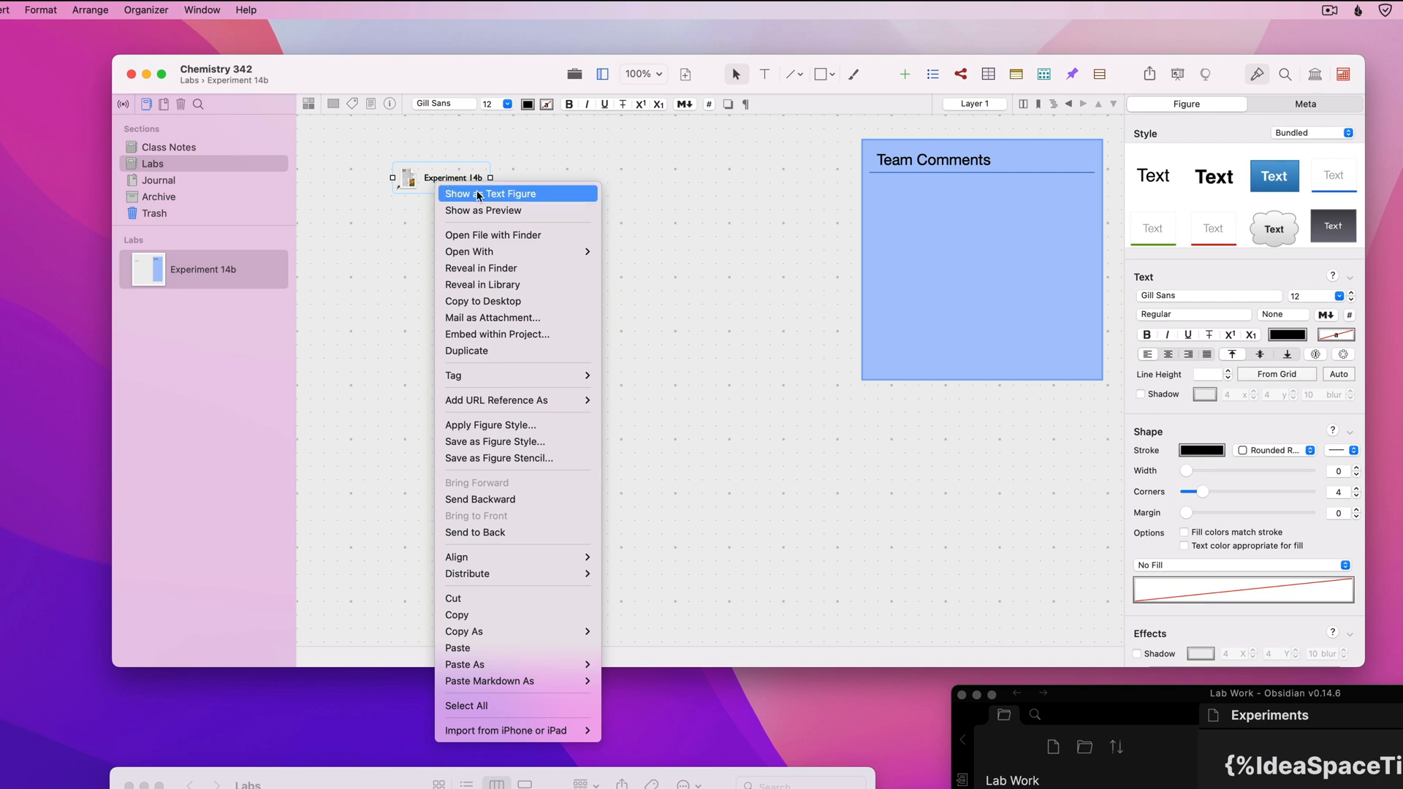
click(489, 193)
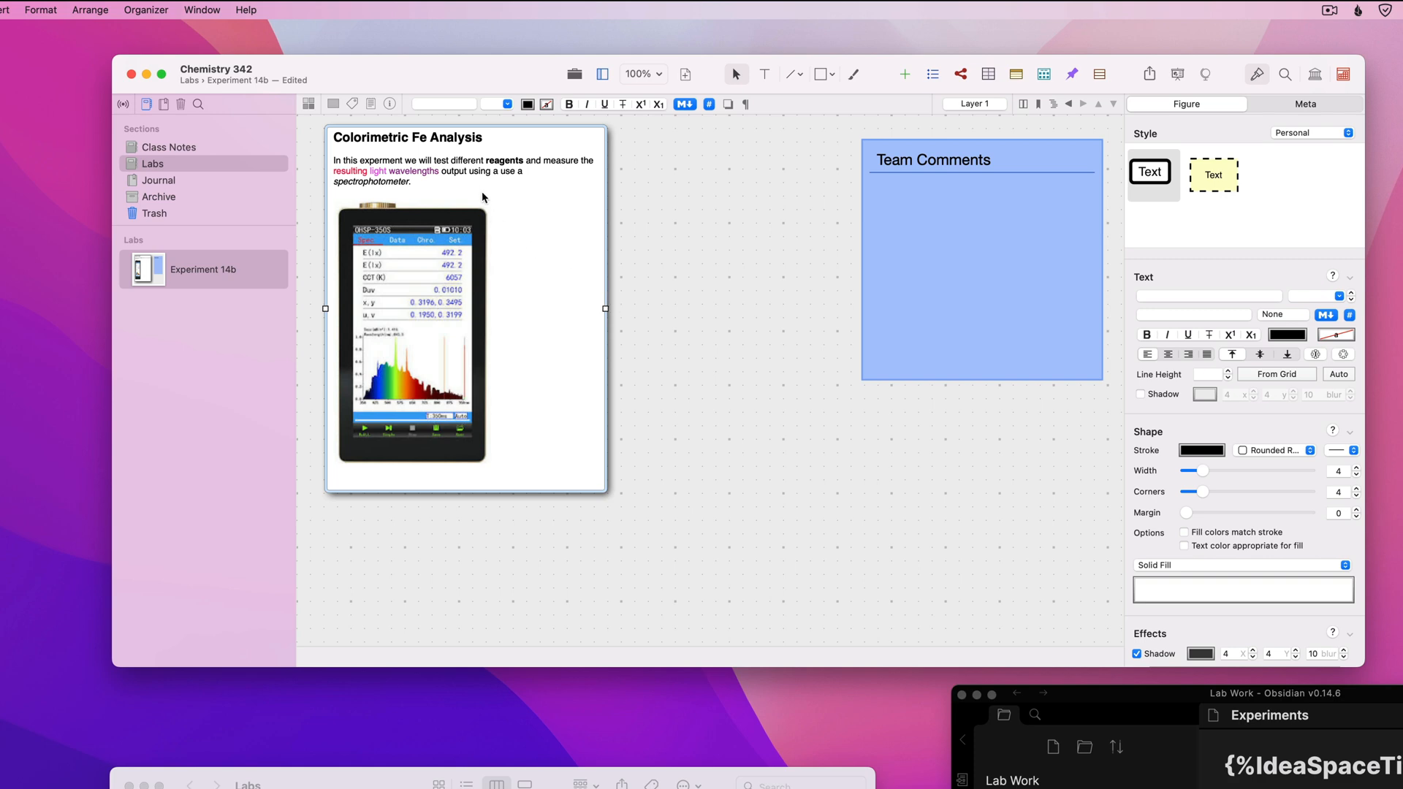
- Review the instruction text's contextual options and leave the text unchanged
right_click(381, 161)
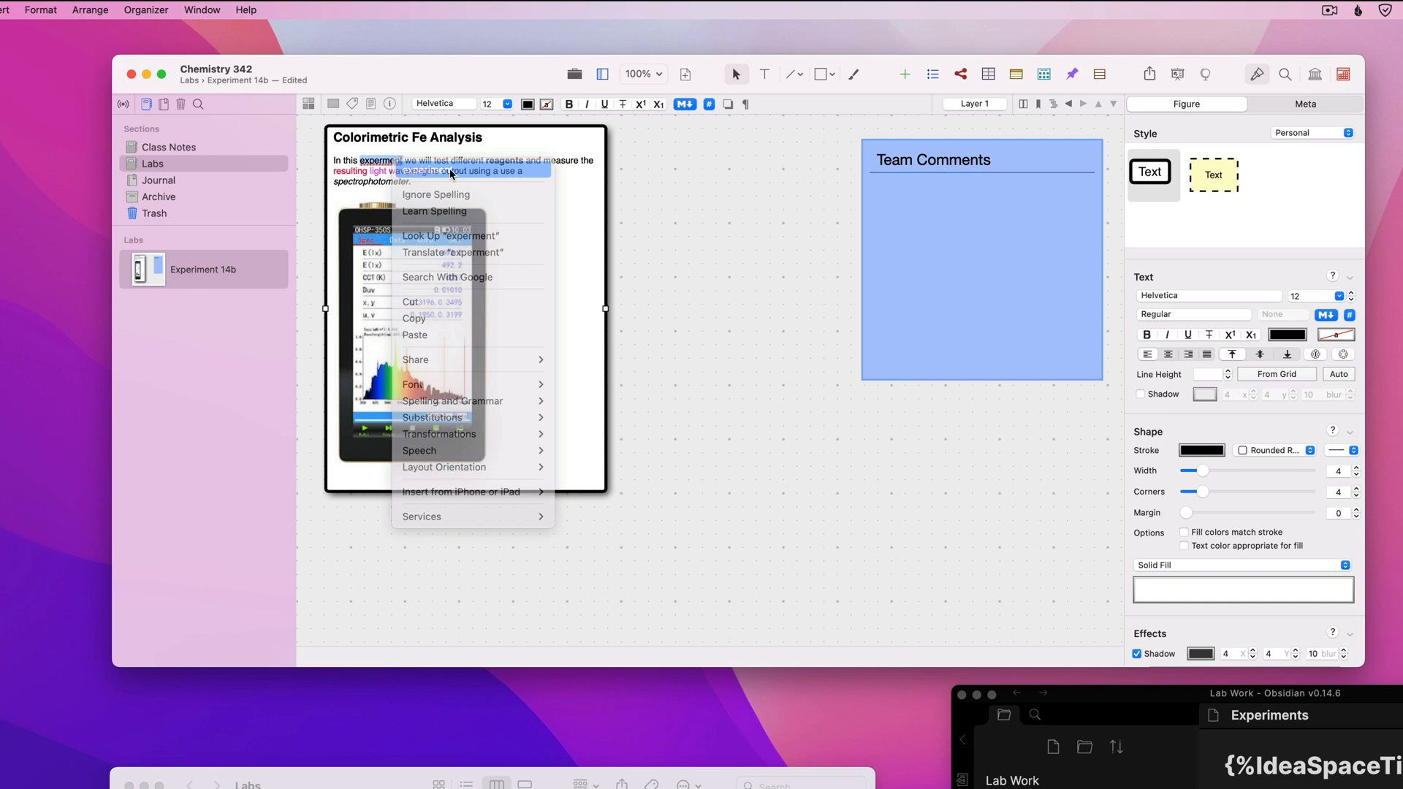
click(675, 237)
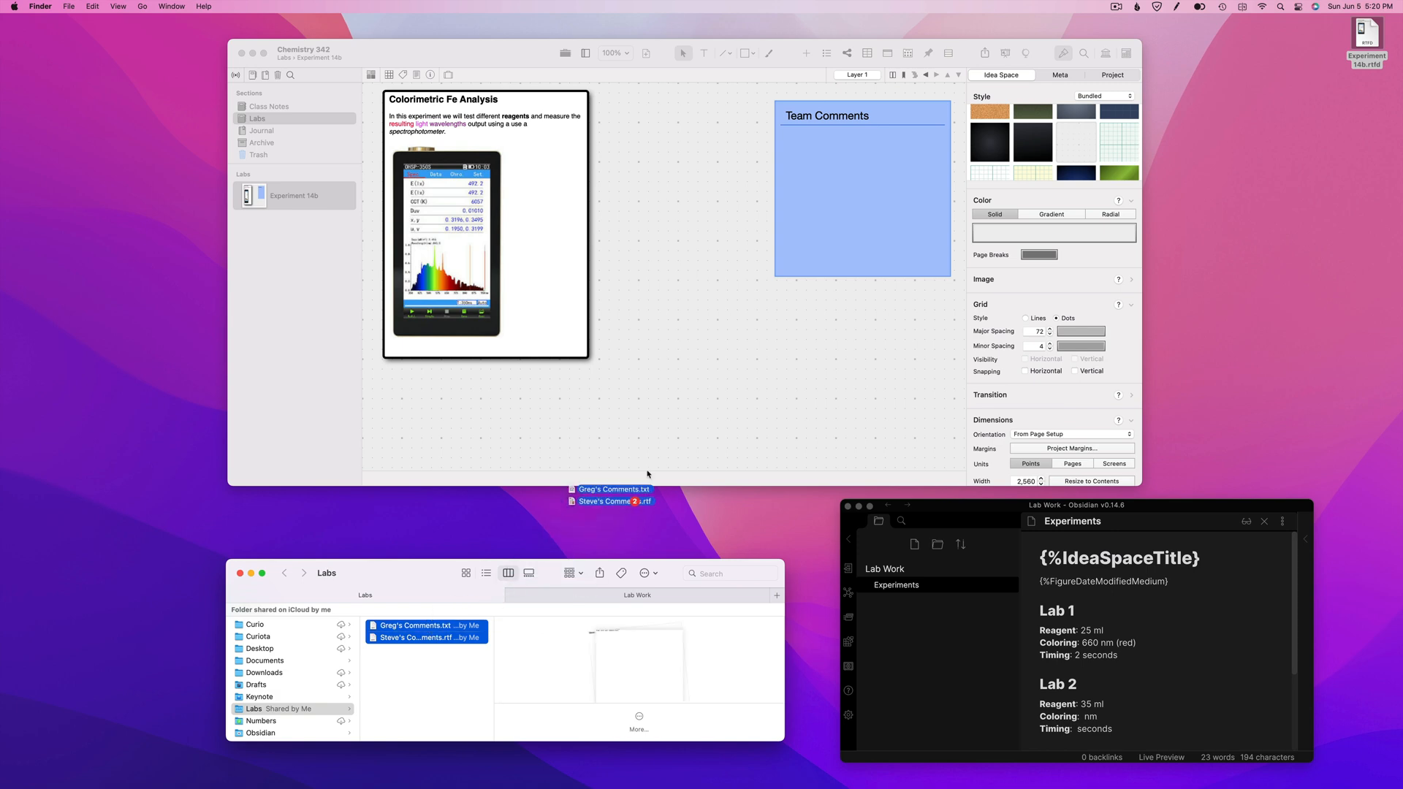
- Drop Greg's and Steve's comment files into Team Comments as text, then pick Experiments.md to import
drag(612, 496, 842, 153)
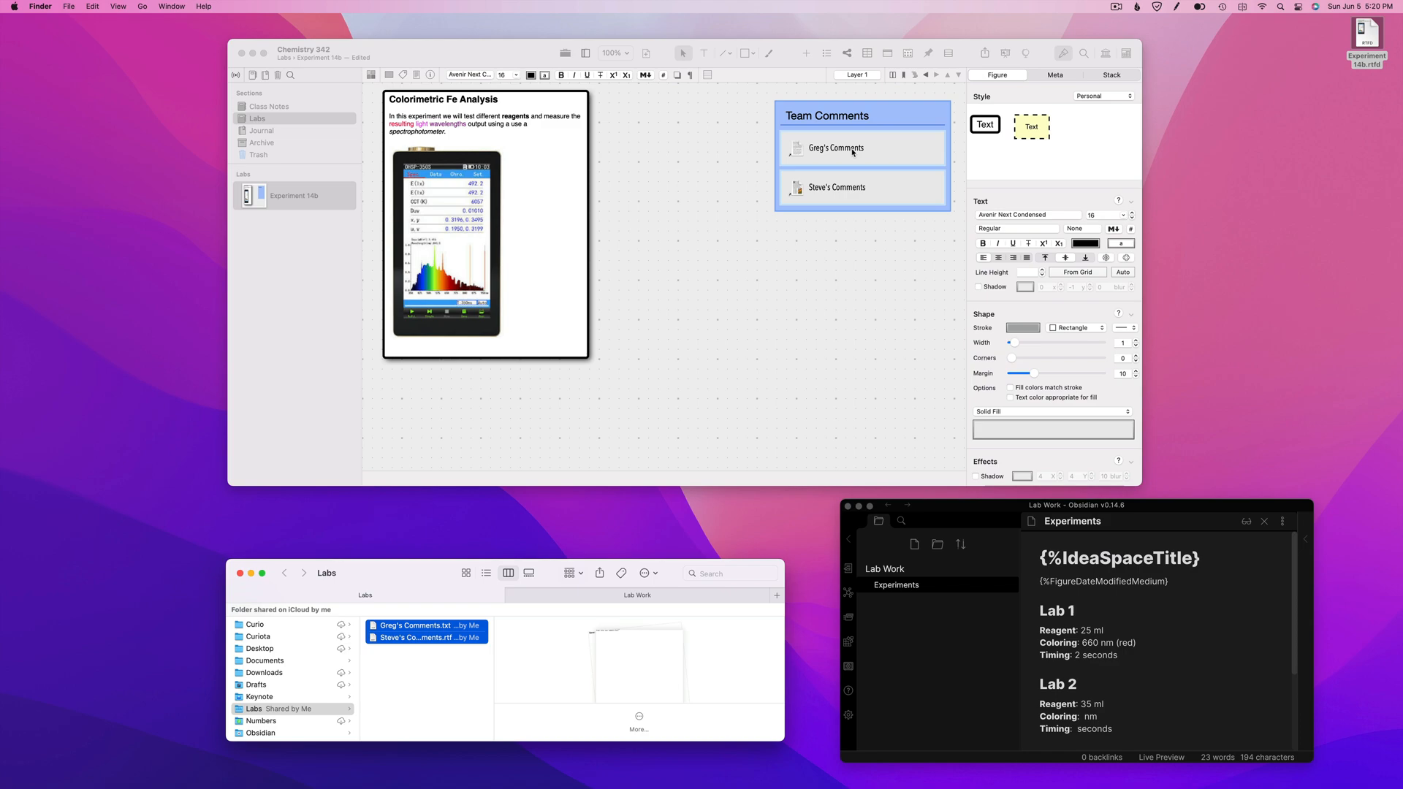
right_click(853, 149)
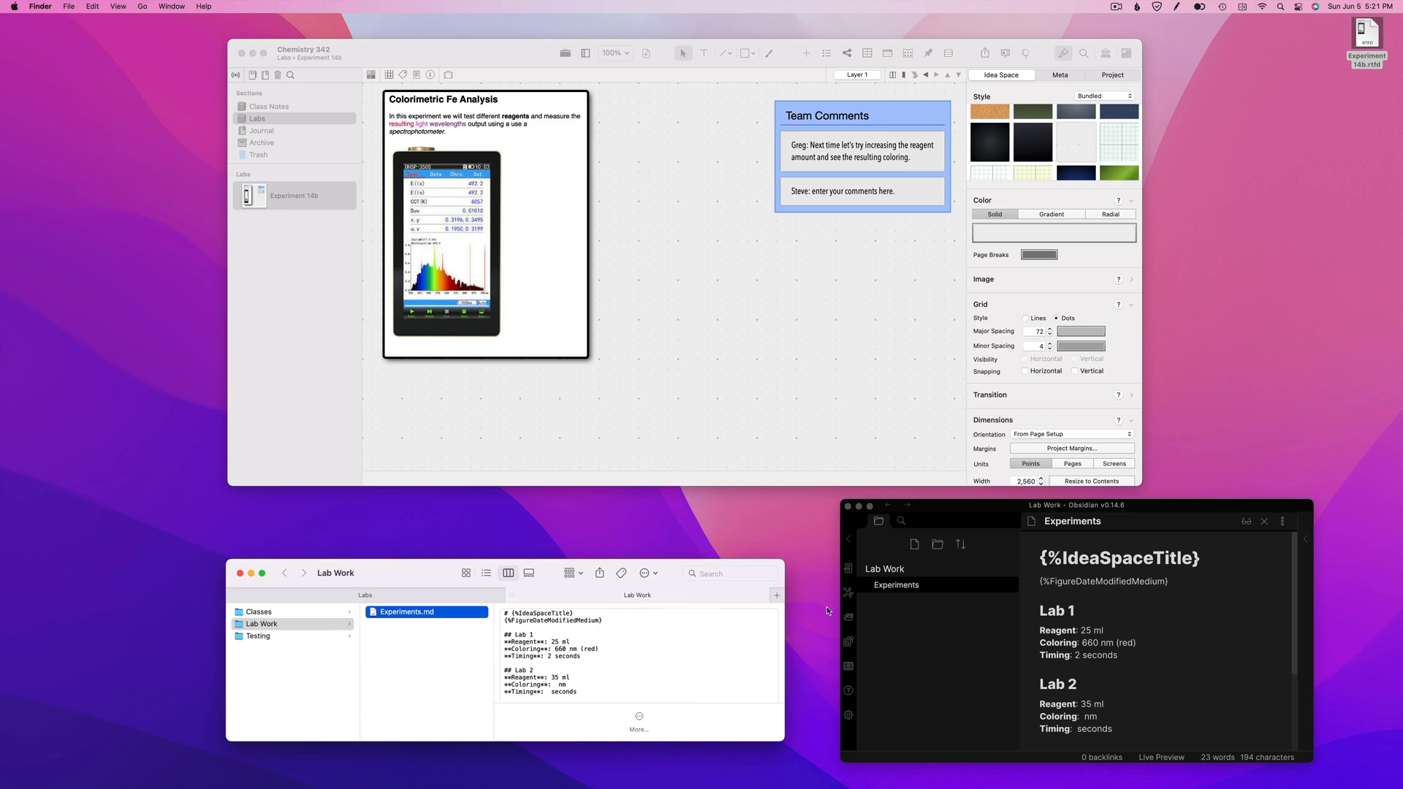
click(427, 611)
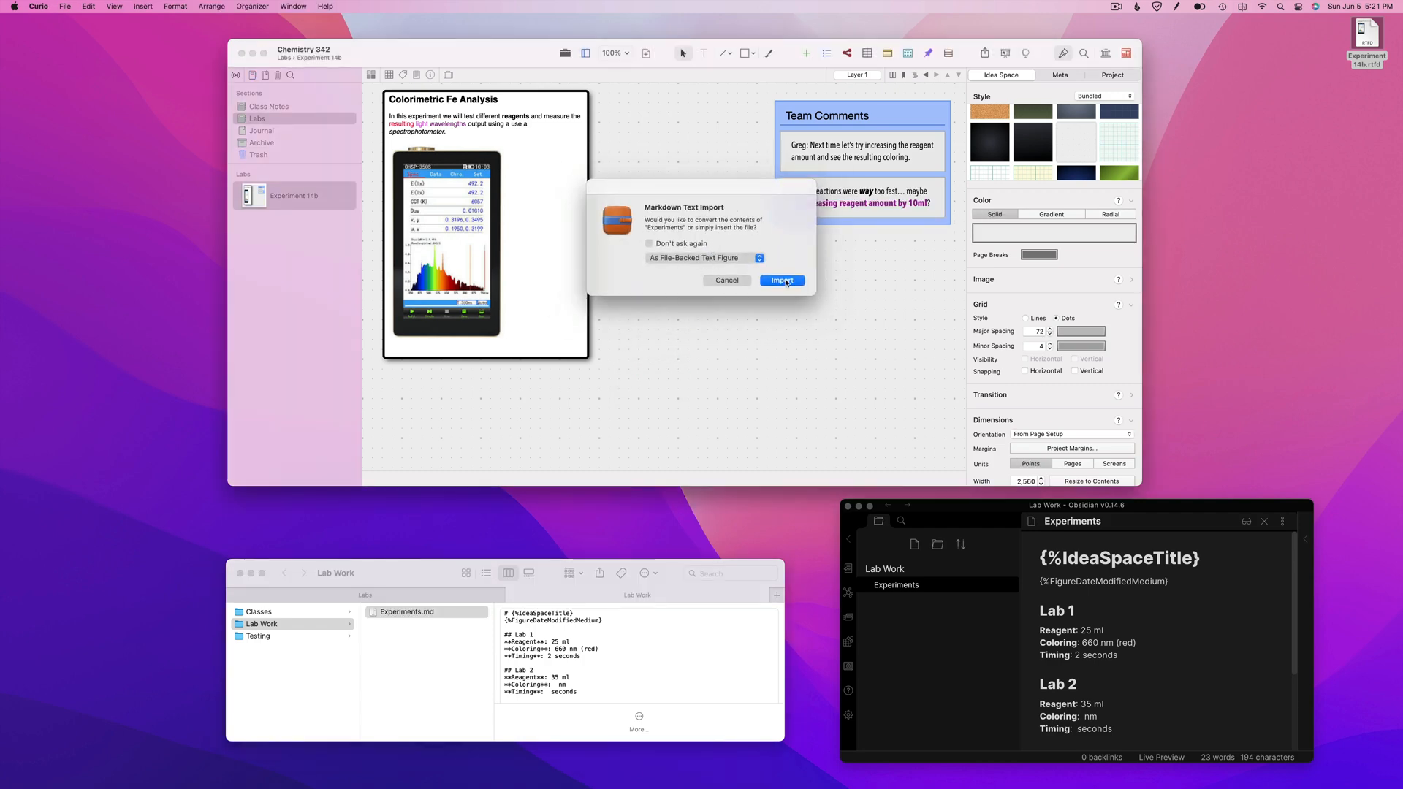
- Confirm importing Experiments.md as a file-backed text figure listing Lab 1 and Lab 2
click(782, 279)
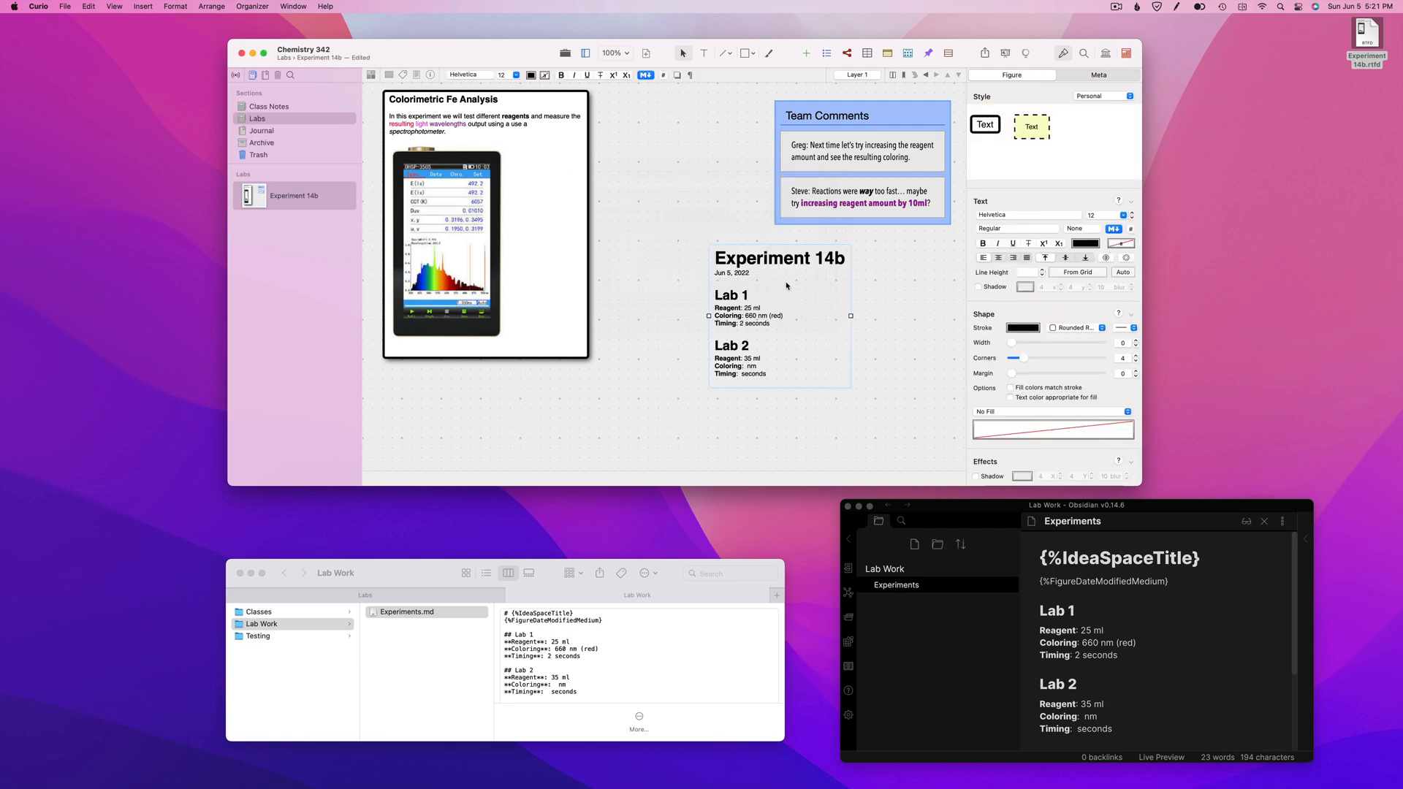